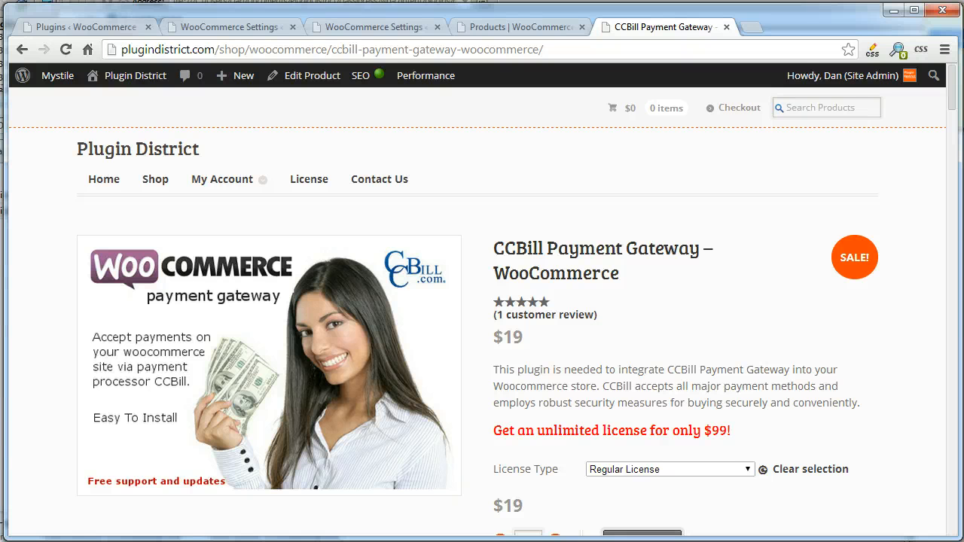
{"action": "mouse_move", "coordinate": [572, 362]}
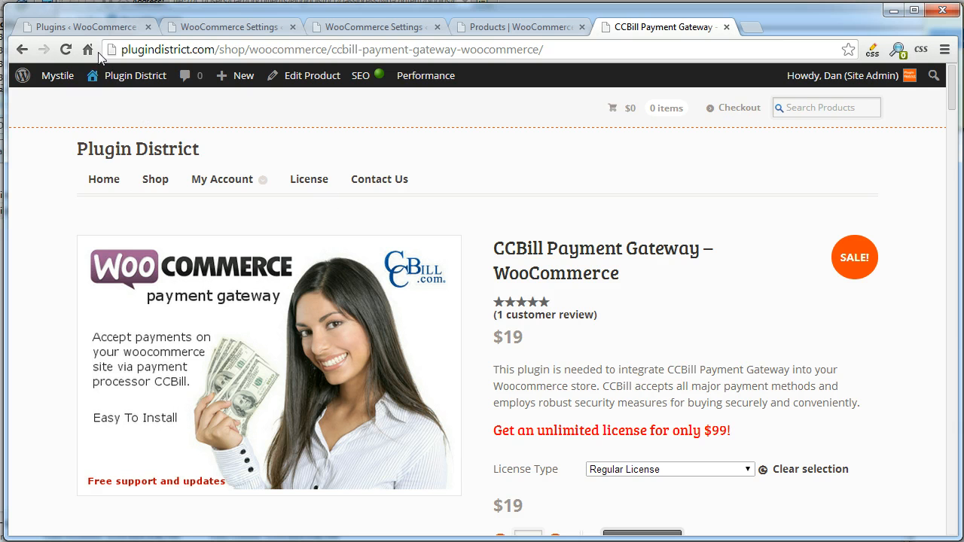
Step: Go to Plugins > Add New > Upload and begin choosing a plugin .zip file
{"action": "left_click", "coordinate": [82, 27]}
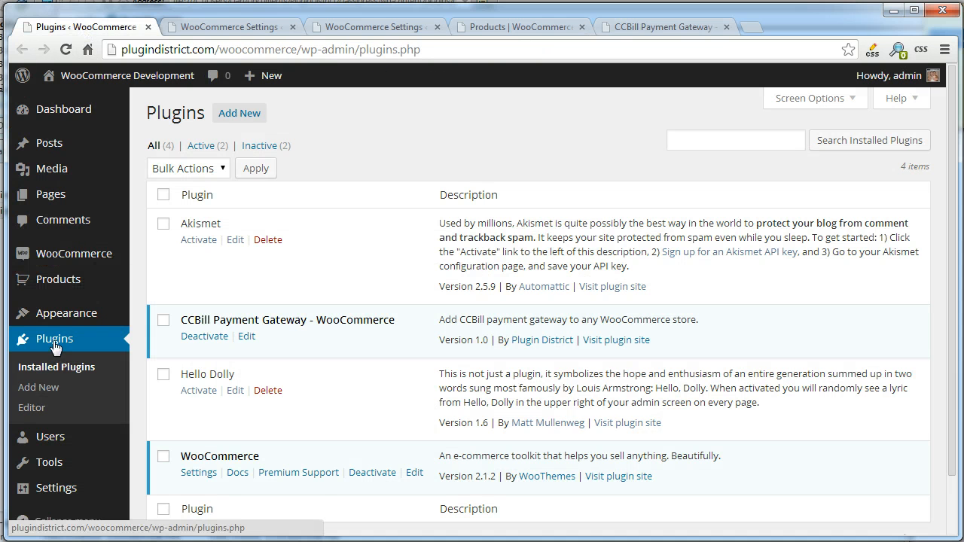
{"action": "left_click", "coordinate": [240, 113]}
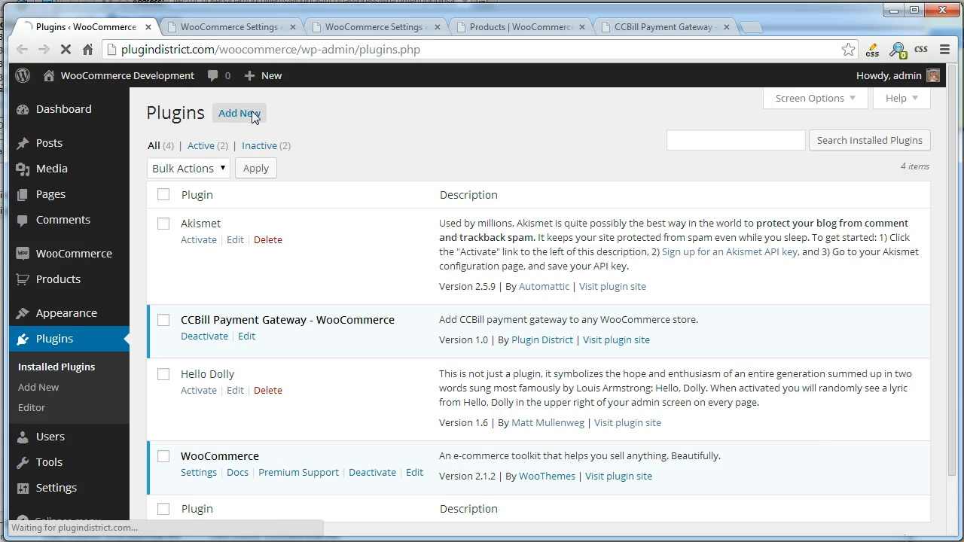
{"action": "left_click", "coordinate": [240, 113]}
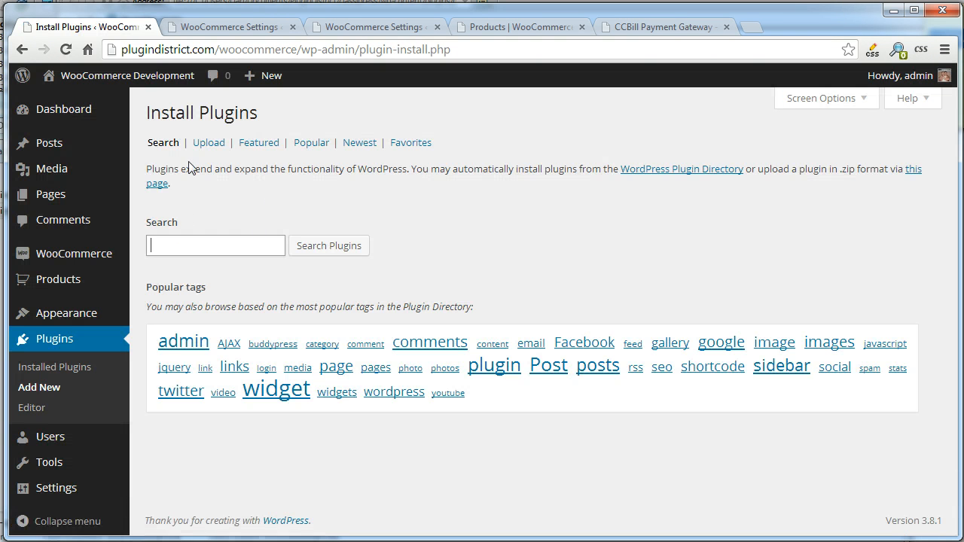
{"action": "left_click", "coordinate": [209, 143]}
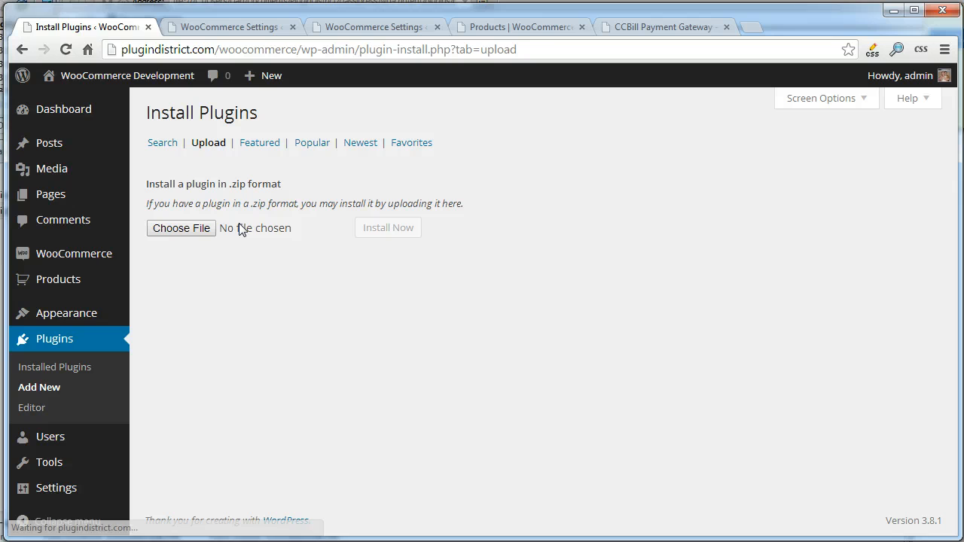
{"action": "left_click", "coordinate": [181, 228]}
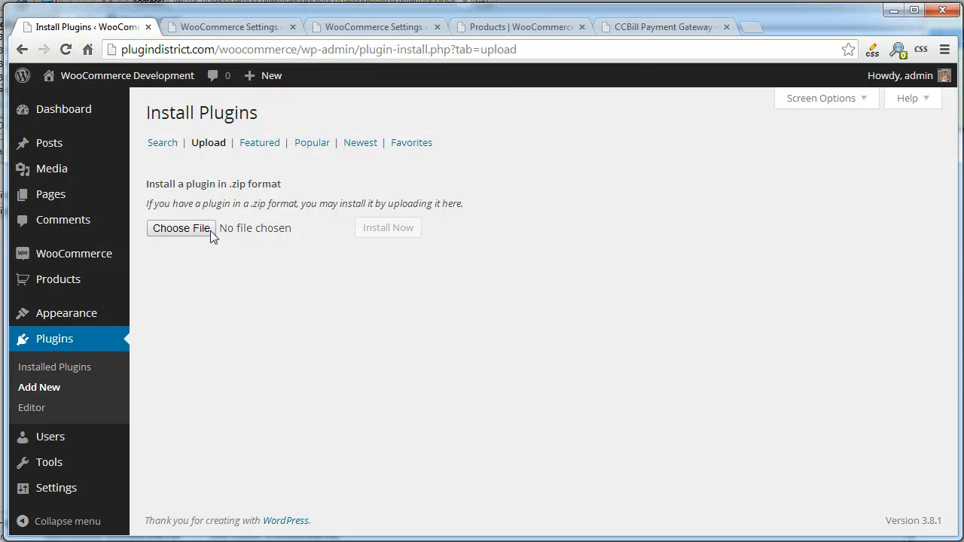
{"action": "mouse_move", "coordinate": [74, 254]}
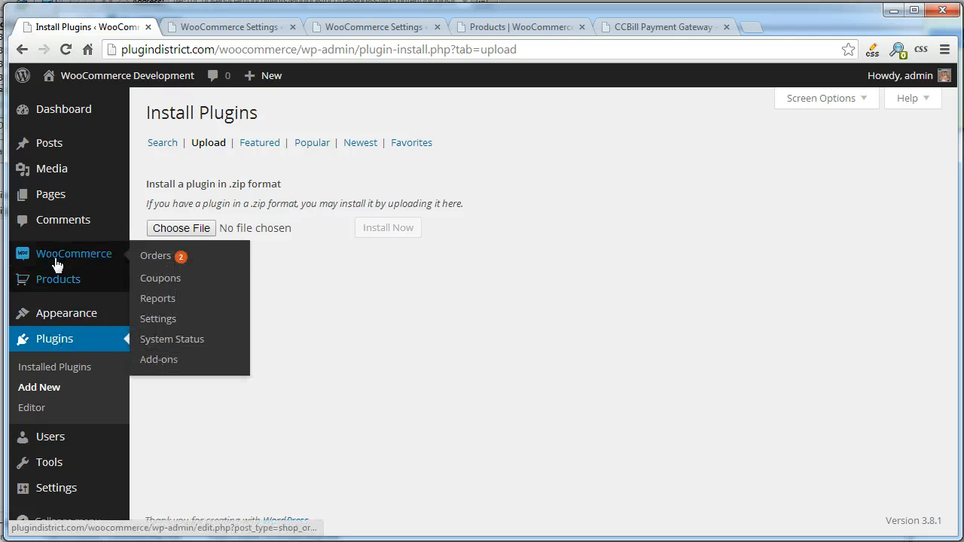
Step: Review the CCBILL gateway settings: enabled, title, account 123456, sub-account, form 211cc, salt
{"action": "left_click", "coordinate": [156, 256]}
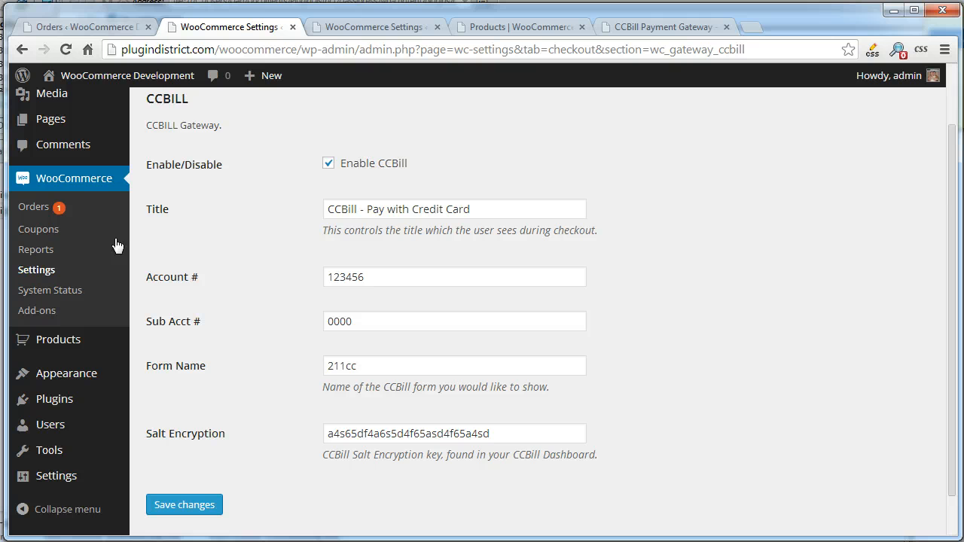
{"action": "mouse_move", "coordinate": [185, 223]}
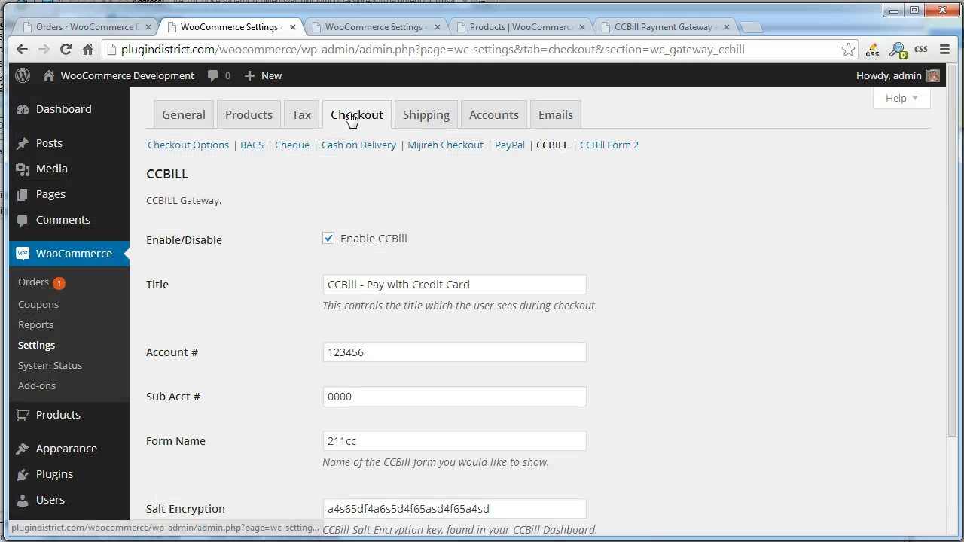
{"action": "mouse_move", "coordinate": [552, 145]}
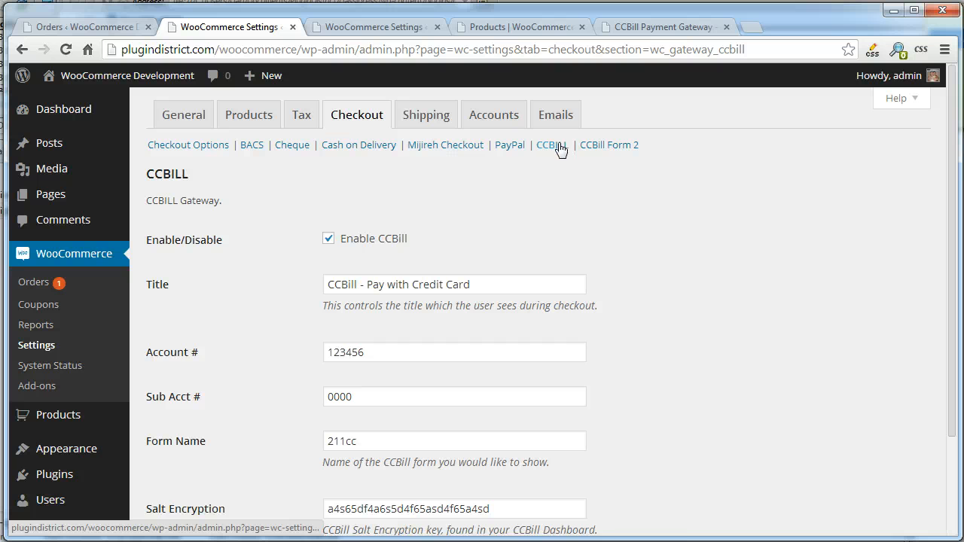
{"action": "scroll", "scroll_direction": "down", "scroll_amount": 3}
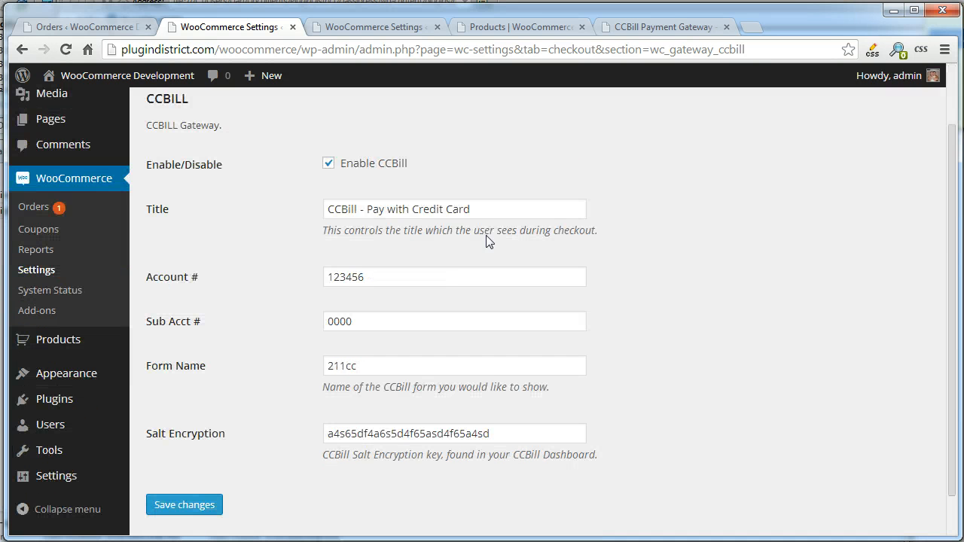
{"action": "triple_click", "coordinate": [453, 208]}
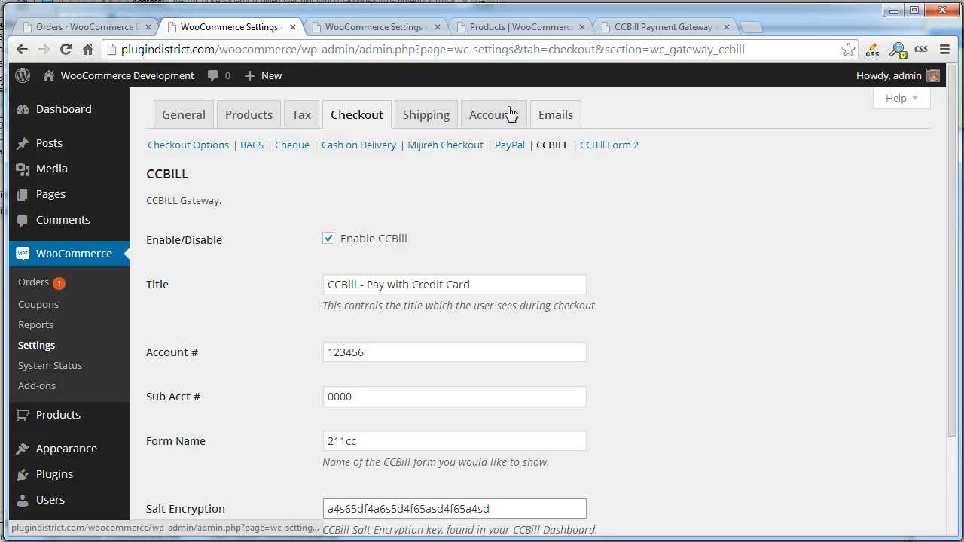
Step: Review the CCBill Form 2 gateway: enabled, titled CCBill - Pay by Check, form 211ck
{"action": "left_click", "coordinate": [609, 145]}
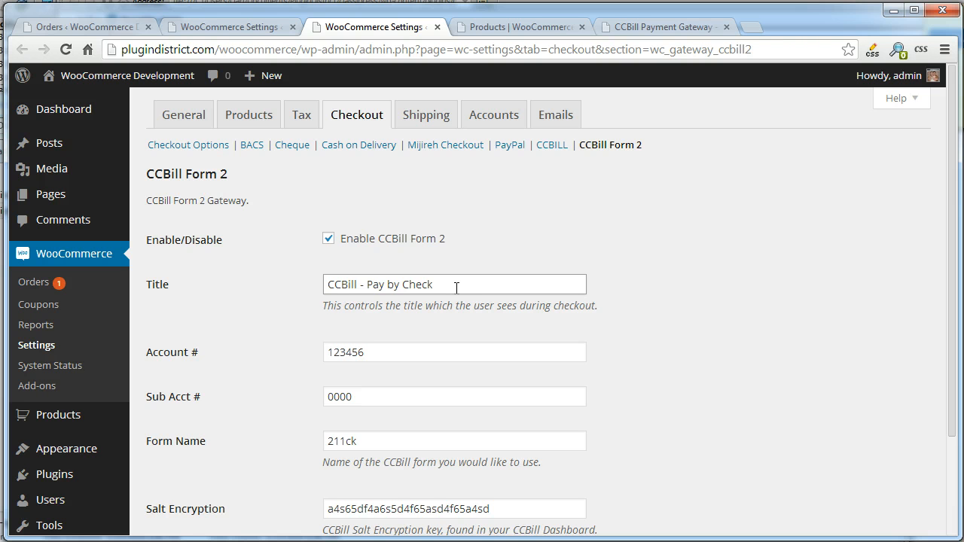
{"action": "mouse_move", "coordinate": [377, 242]}
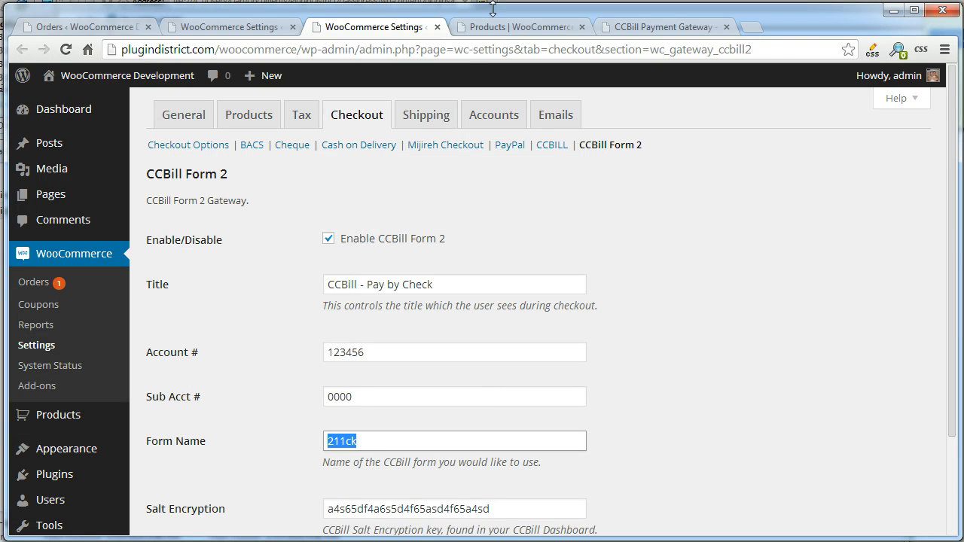
Step: Add Test Product ($34) to the cart and check out with CCBill - Pay with Credit Card
{"action": "left_click", "coordinate": [520, 26]}
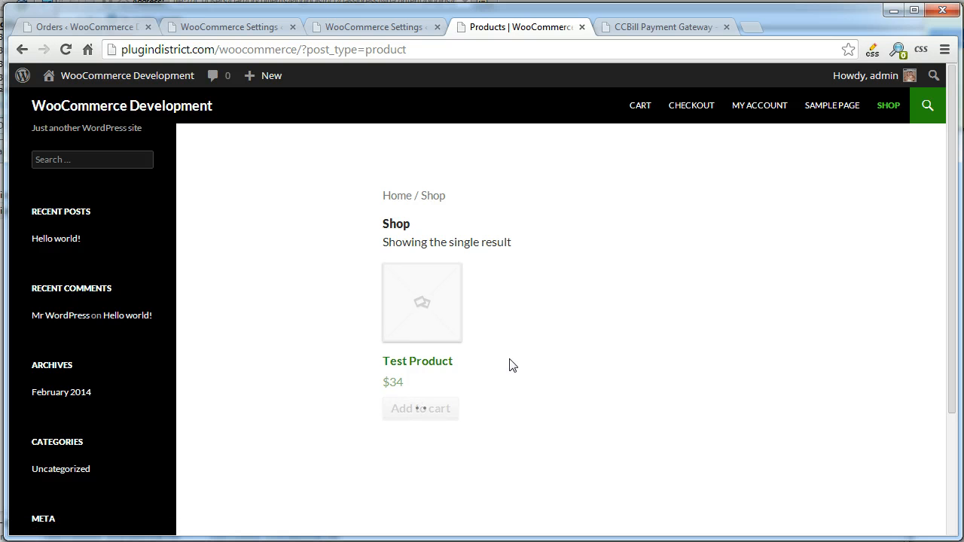
{"action": "left_click", "coordinate": [421, 408]}
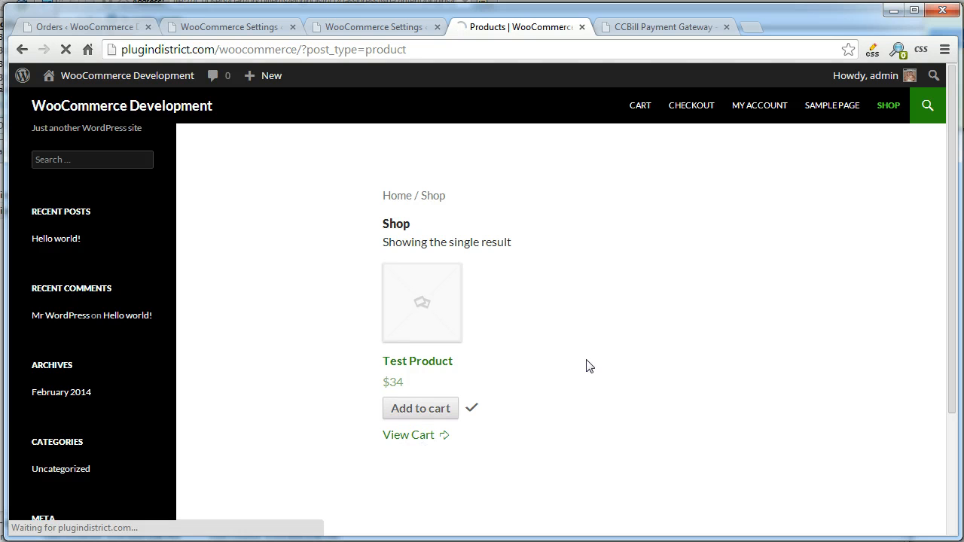
{"action": "left_click", "coordinate": [408, 434]}
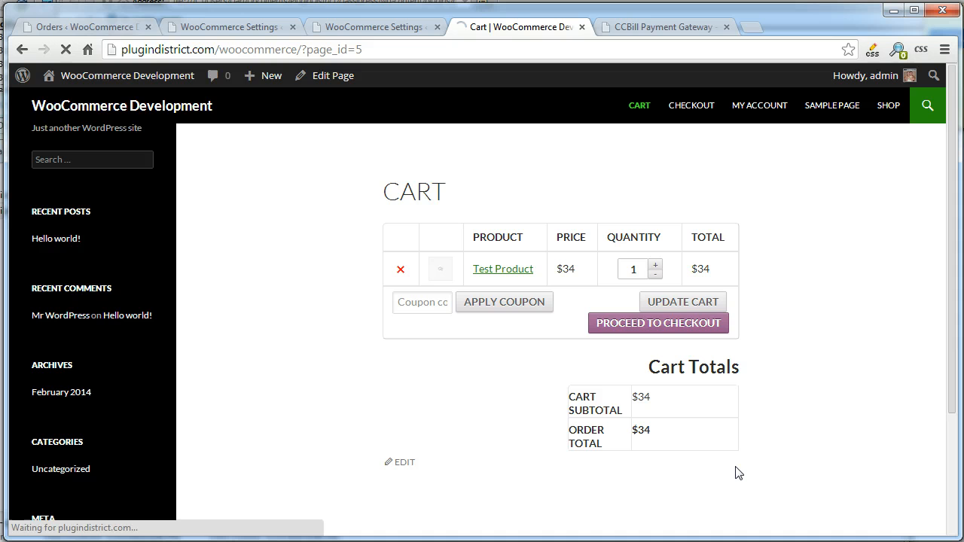
{"action": "left_click", "coordinate": [658, 322]}
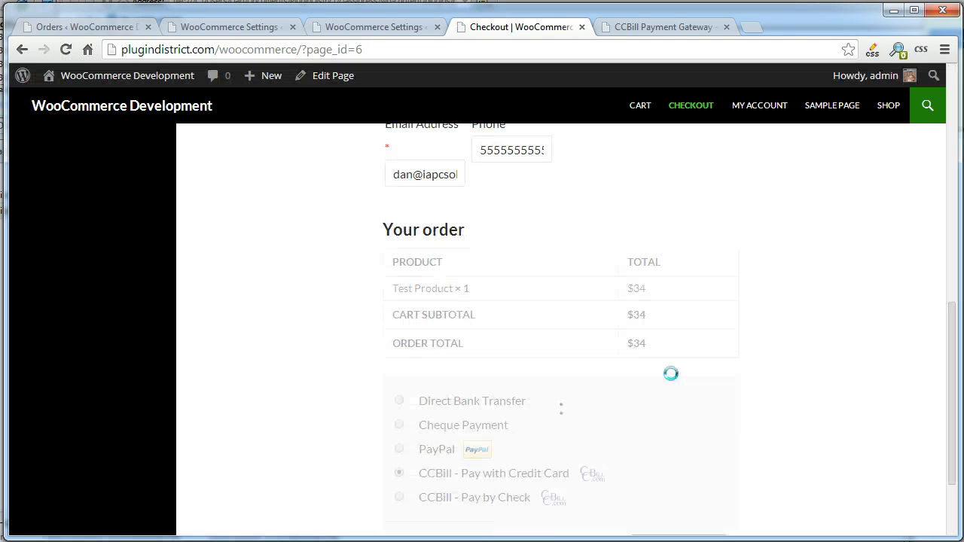
{"action": "scroll", "scroll_direction": "down", "scroll_amount": 3}
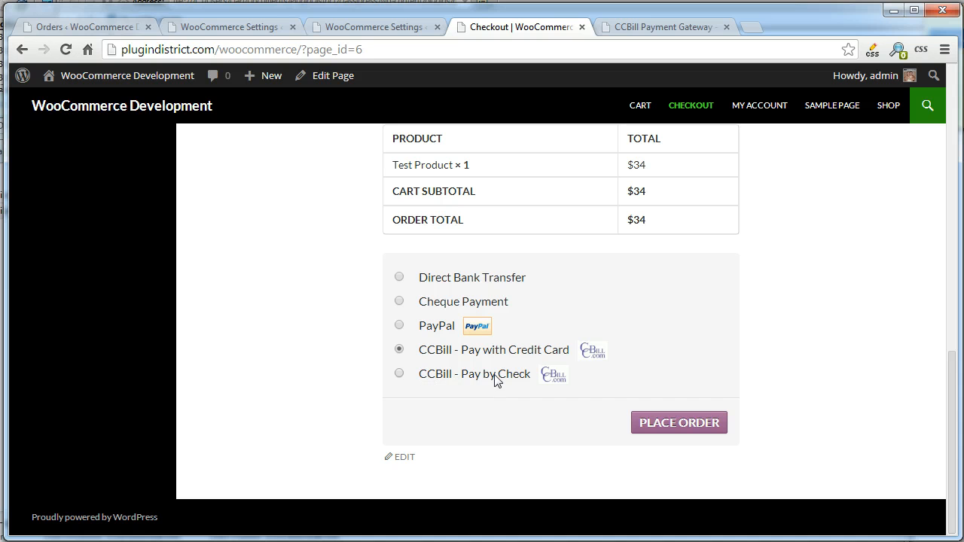
{"action": "left_click", "coordinate": [678, 423]}
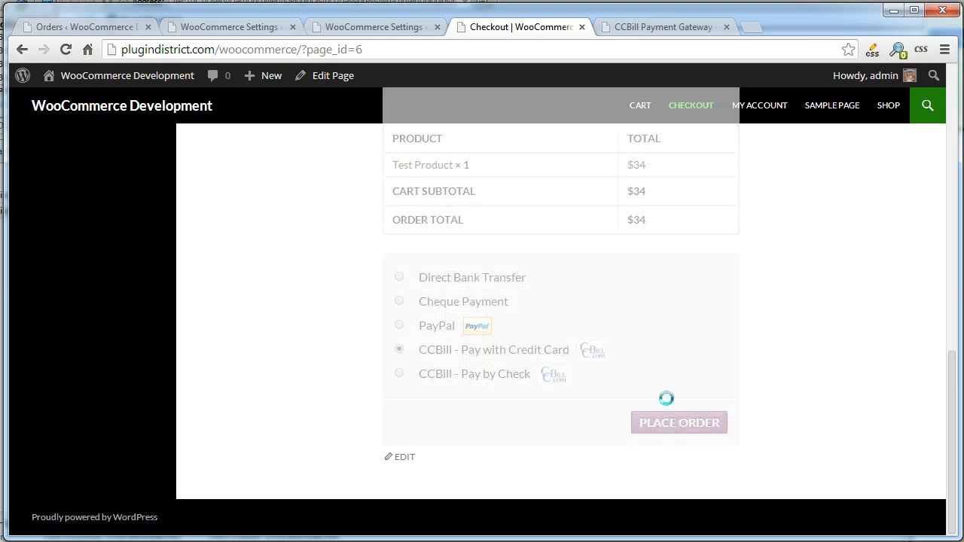
{"action": "left_click", "coordinate": [679, 422]}
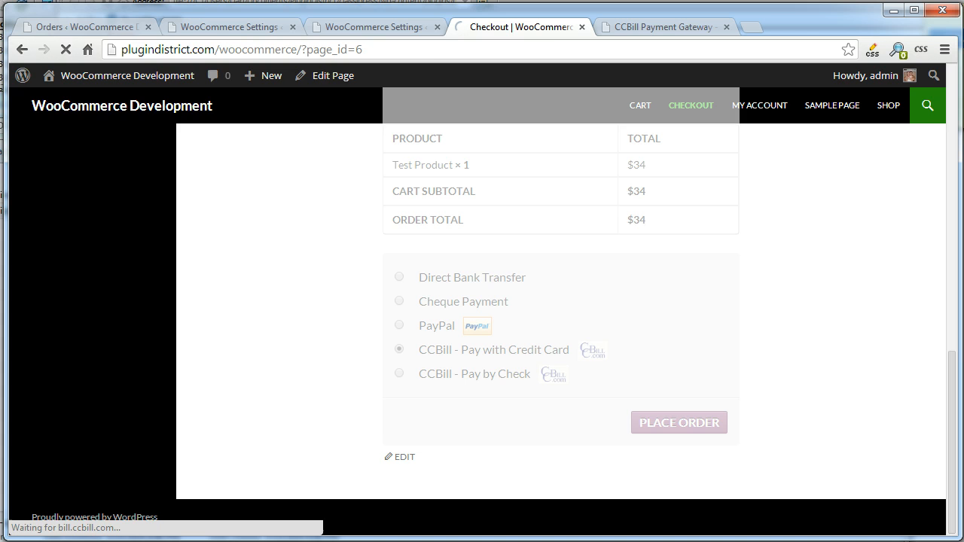
{"action": "left_click", "coordinate": [678, 422]}
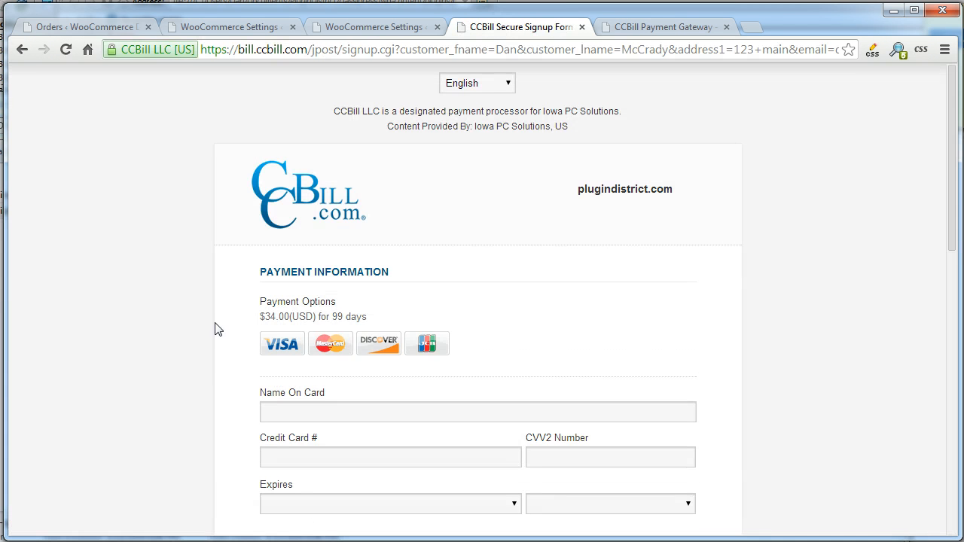
{"action": "scroll", "scroll_direction": "down", "scroll_amount": 3}
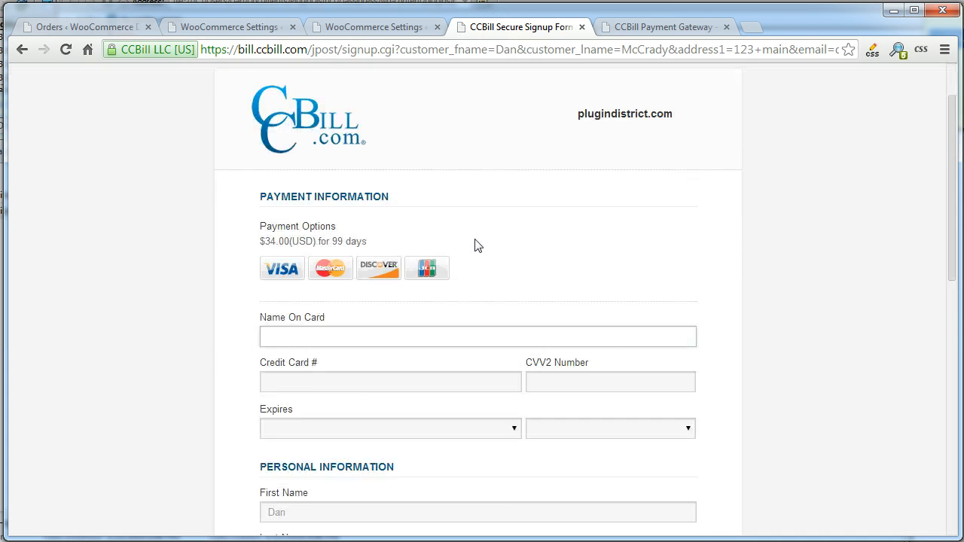
{"action": "scroll", "scroll_direction": "down", "scroll_amount": 3}
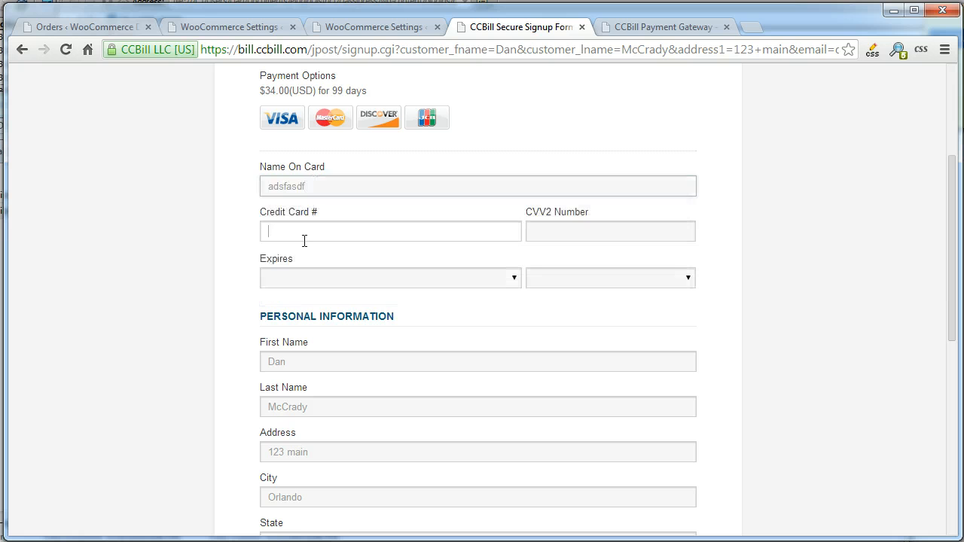
{"action": "type", "text": "4444444444446666"}
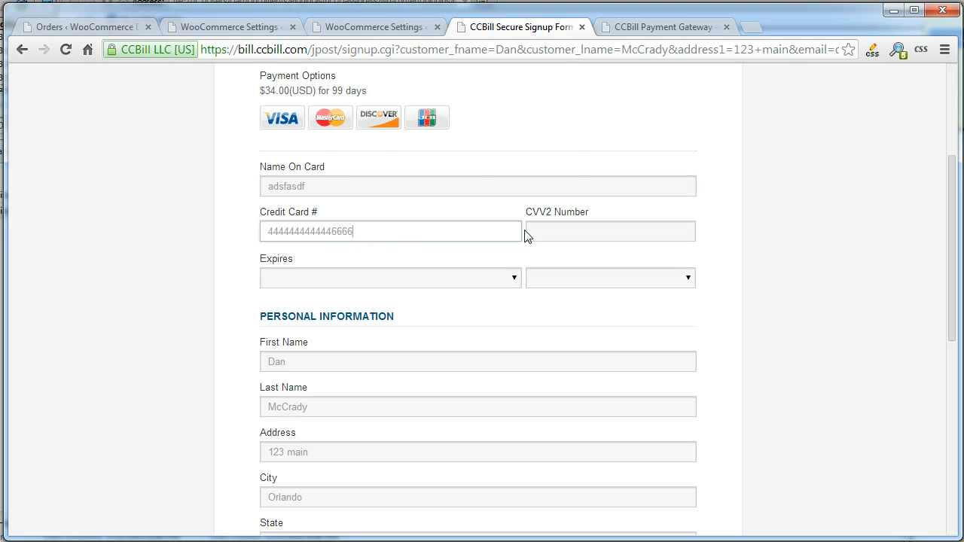
{"action": "type", "text": "123"}
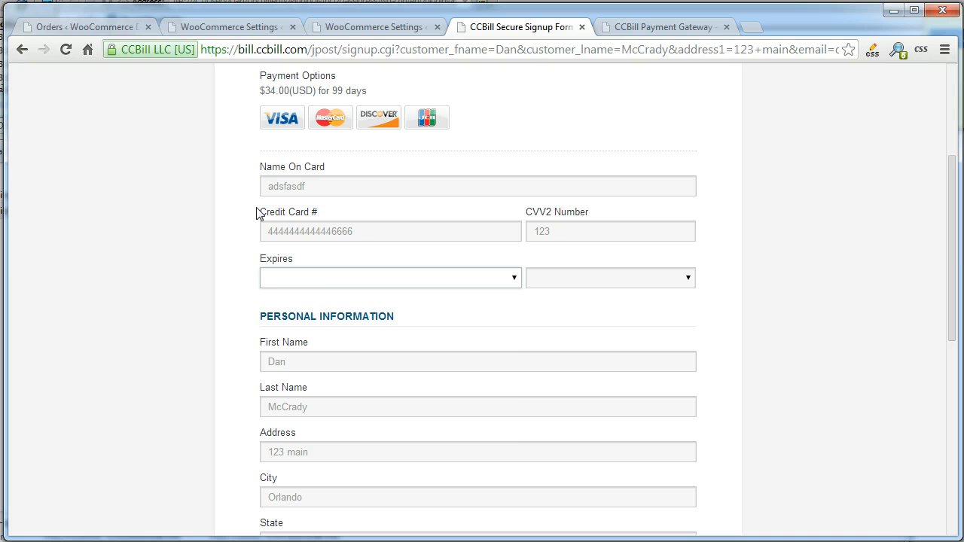
{"action": "left_click", "coordinate": [390, 278]}
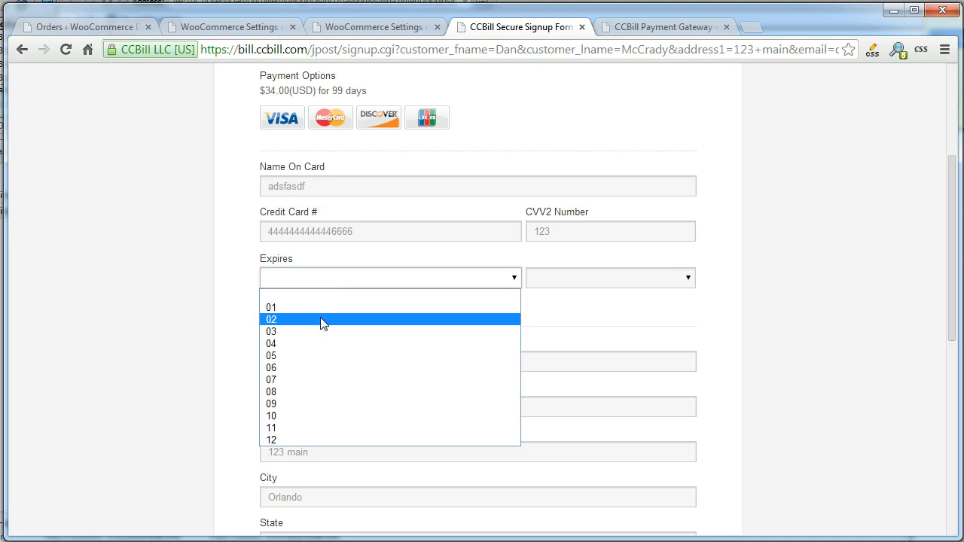
{"action": "left_click", "coordinate": [271, 320]}
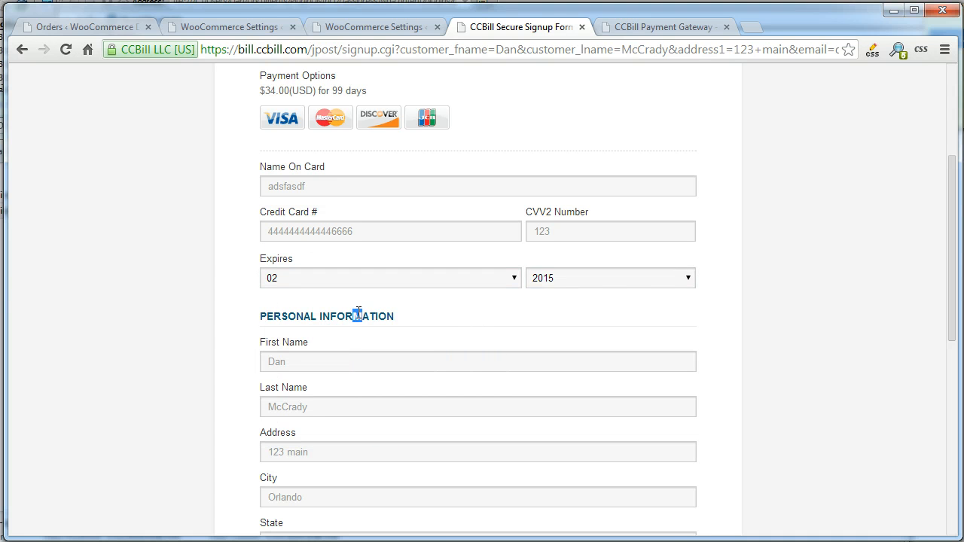
{"action": "left_click", "coordinate": [479, 337]}
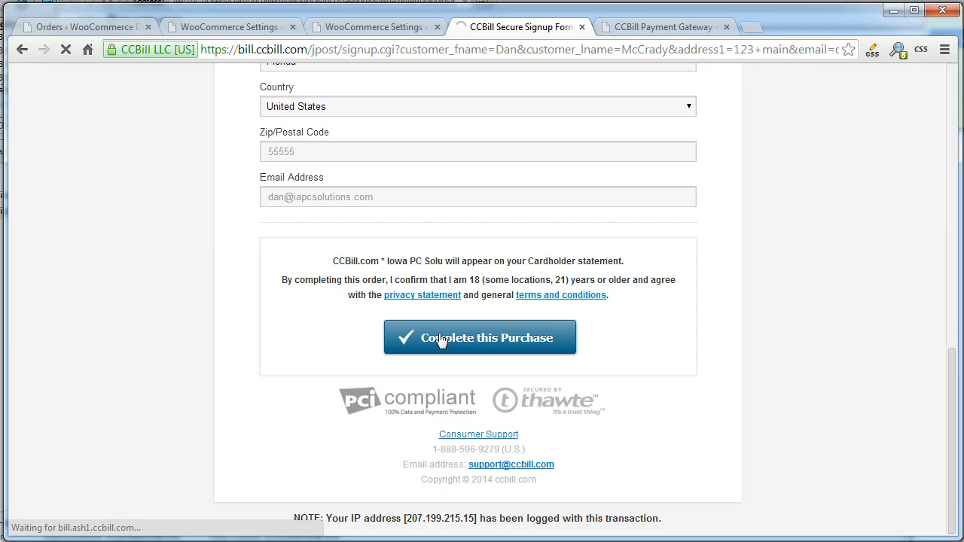
{"action": "left_click", "coordinate": [479, 337]}
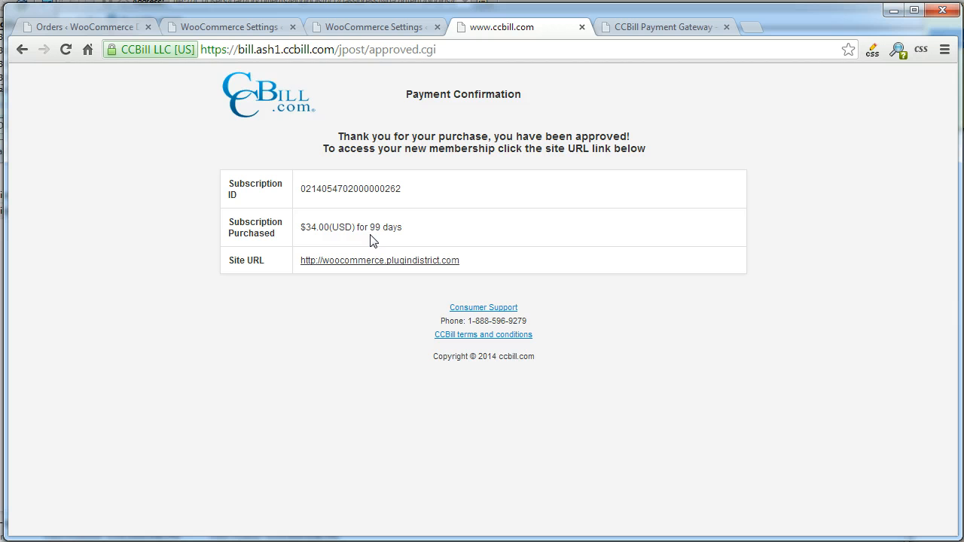
Step: Follow the confirmation page's Site URL link back to the WooCommerce Development store
{"action": "left_click", "coordinate": [380, 260]}
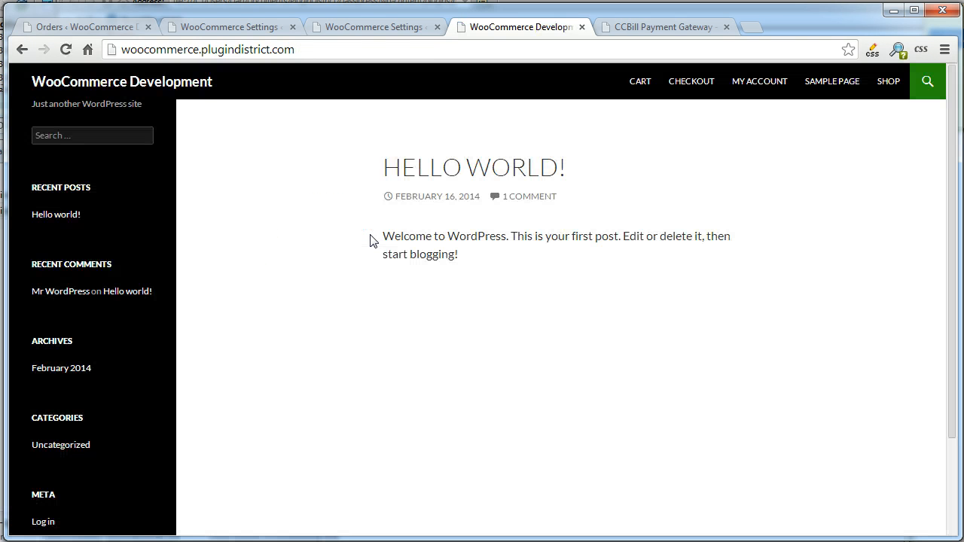